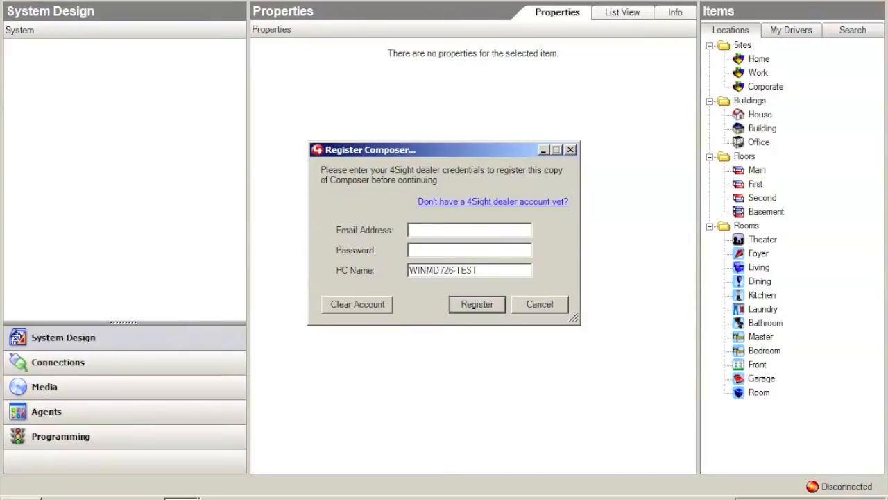
{"action": "mouse_move", "coordinate": [510, 216]}
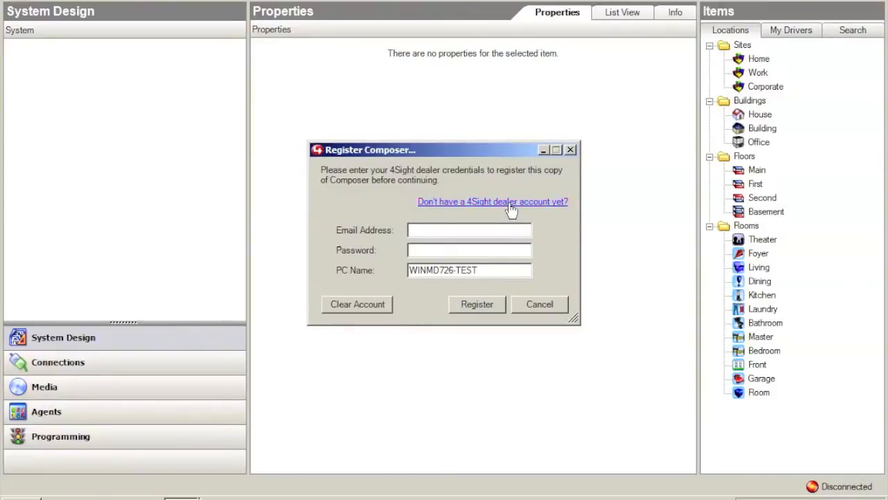
Follow the 'Don't have a 4Sight dealer account yet?' link to the my.Control4 website
{"action": "left_click", "coordinate": [493, 201]}
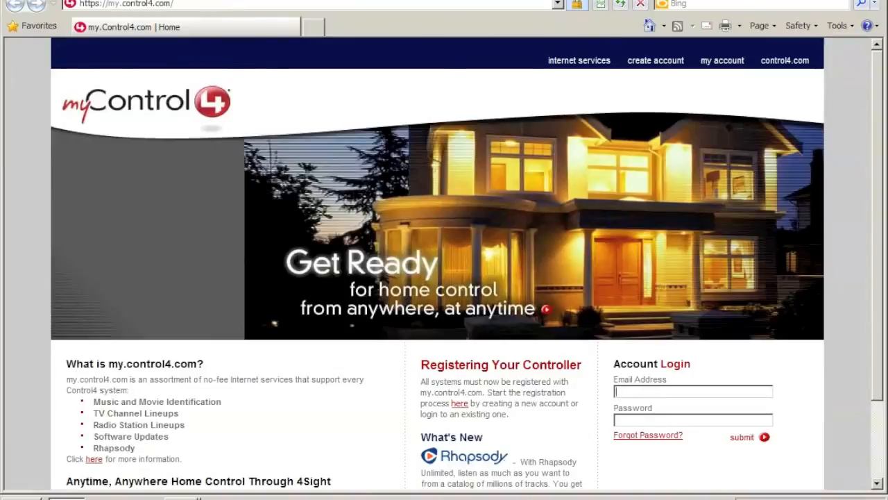
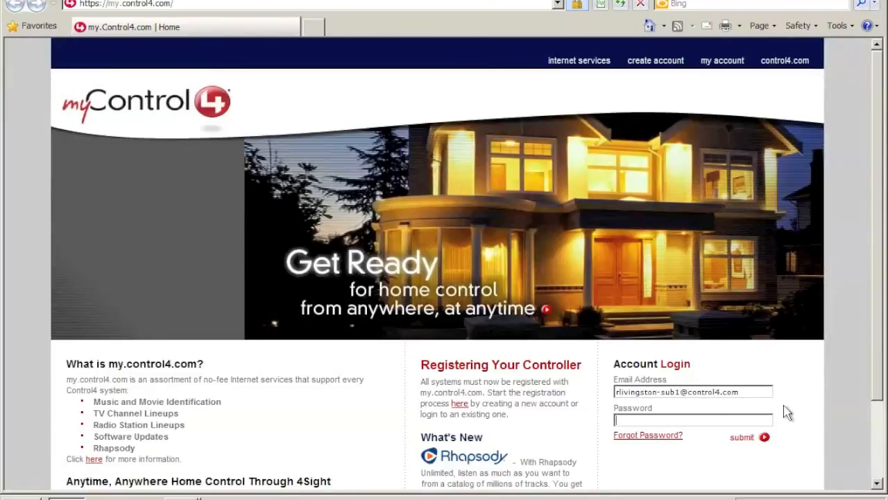
Sign in to the dealer account with its email and password, landing on the Account Profile page
{"action": "type", "text": "password"}
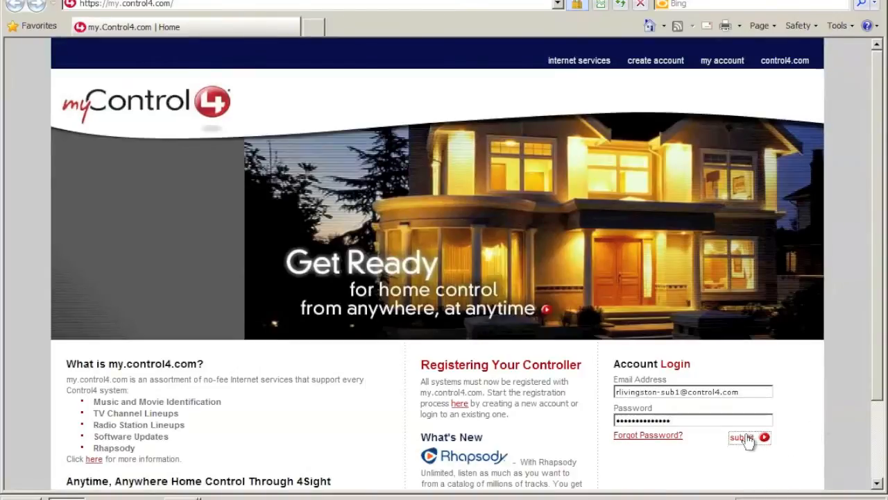
{"action": "left_click", "coordinate": [748, 438]}
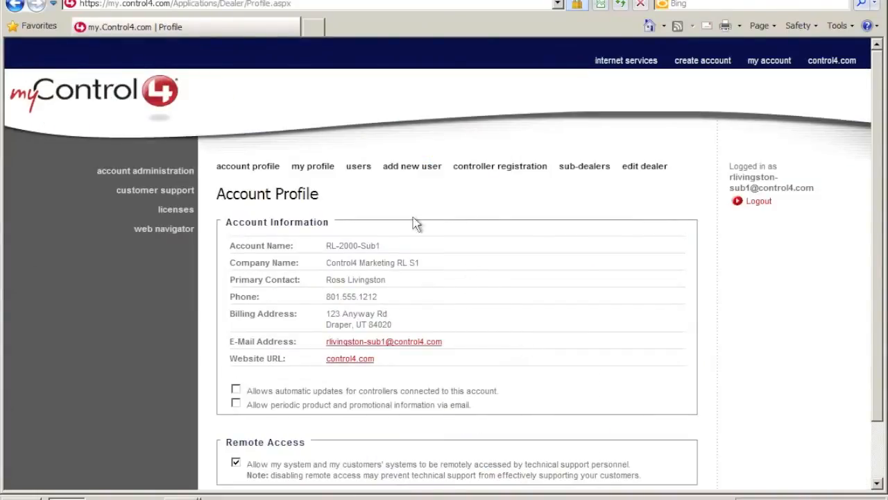
{"action": "mouse_move", "coordinate": [155, 189]}
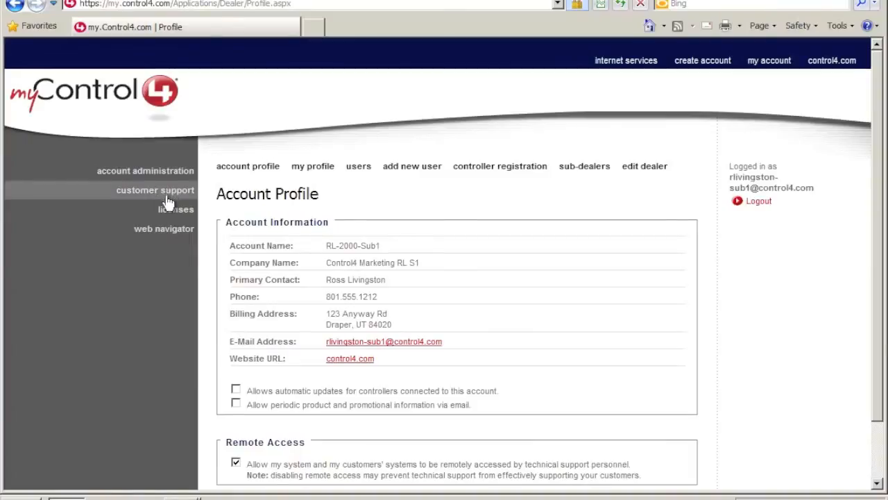
{"action": "mouse_move", "coordinate": [175, 208]}
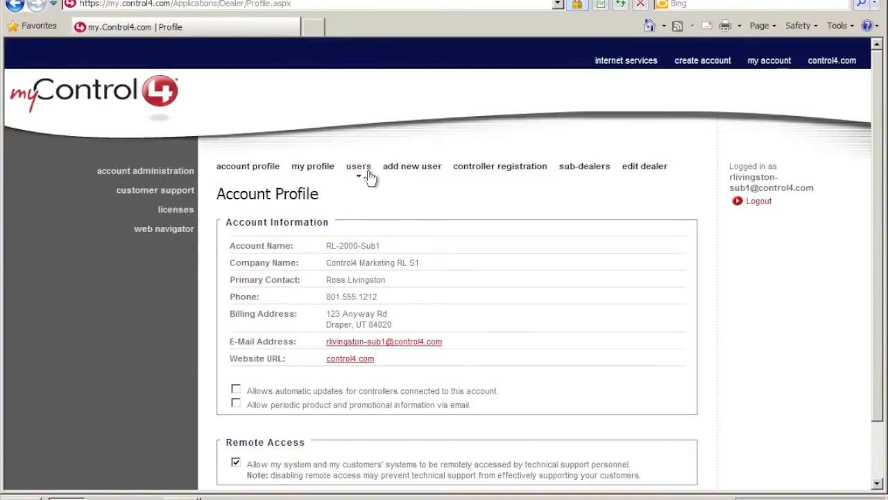
{"action": "mouse_move", "coordinate": [411, 170]}
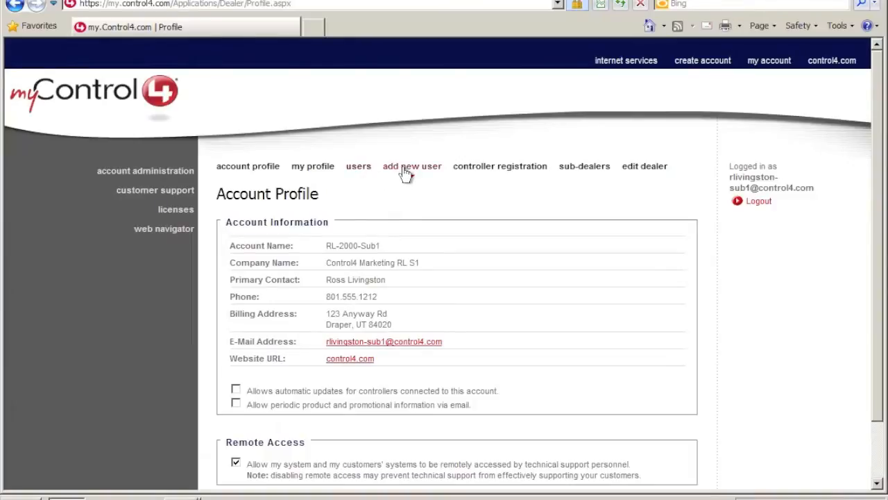
Start a new user on the dealer account via 'add new user'
{"action": "left_click", "coordinate": [411, 167]}
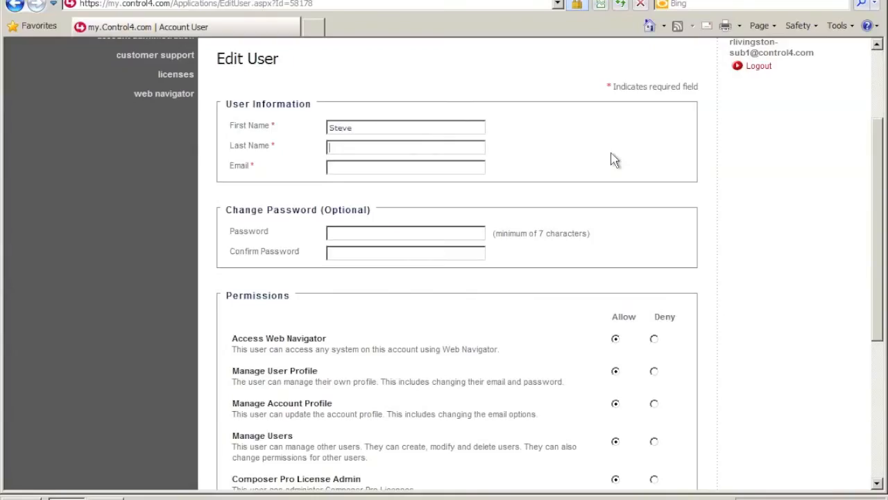
Fill in last name Austin, the saustin email, and a matching password and confirmation
{"action": "type", "text": "Austin"}
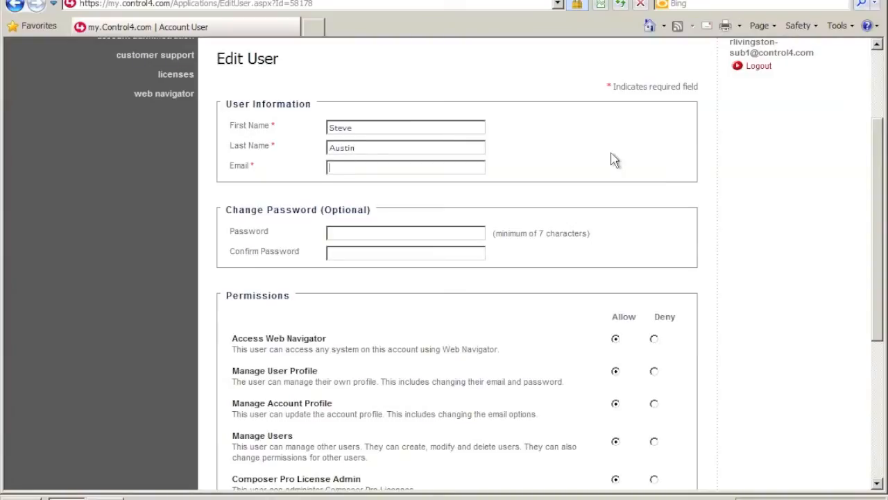
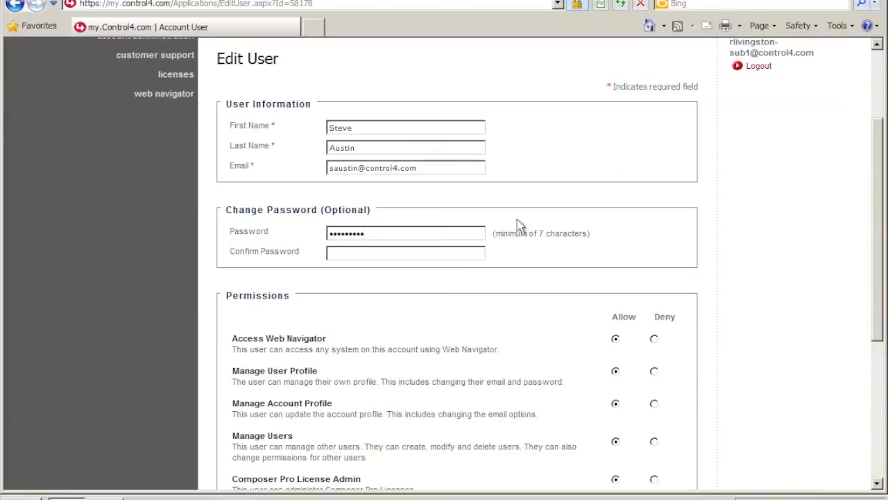
{"action": "type", "text": "•••••"}
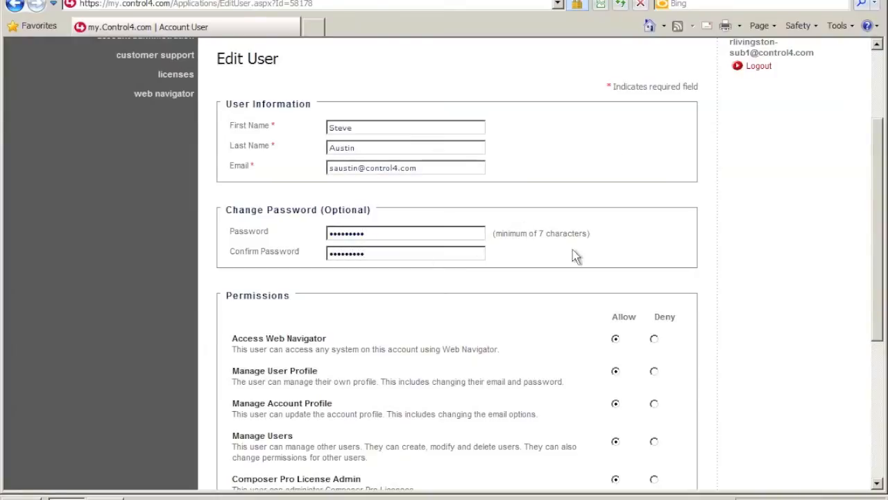
{"action": "scroll", "scroll_direction": "down", "scroll_amount": 3}
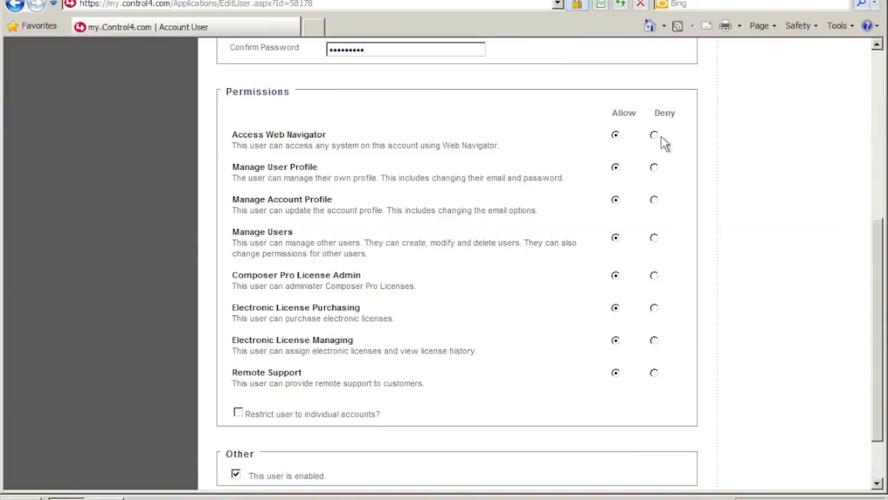
{"action": "left_click", "coordinate": [653, 134]}
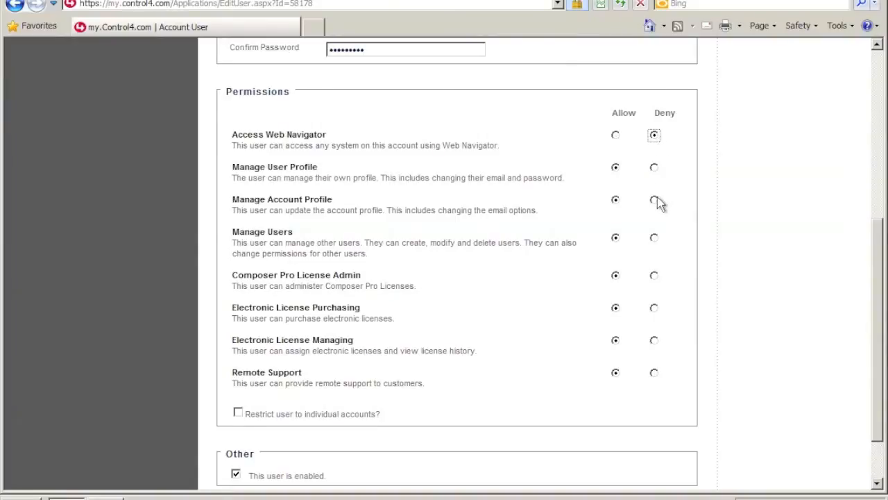
{"action": "left_click", "coordinate": [653, 200]}
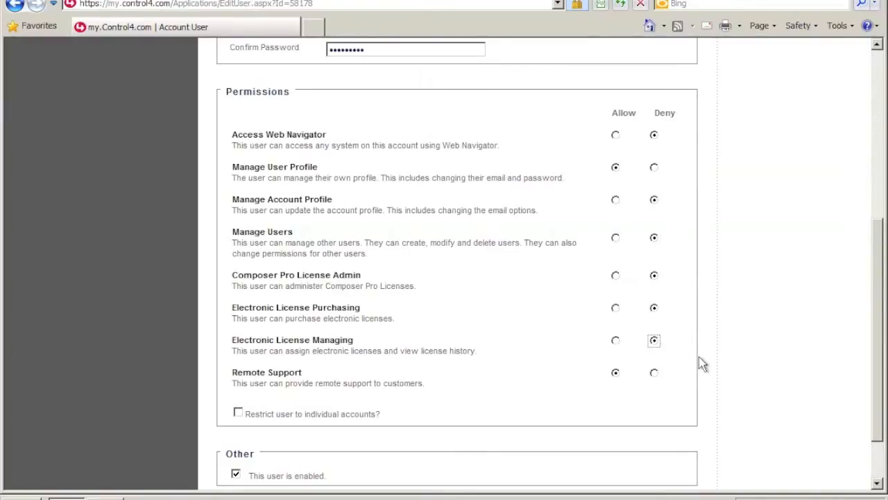
{"action": "scroll", "scroll_direction": "down", "scroll_amount": 3}
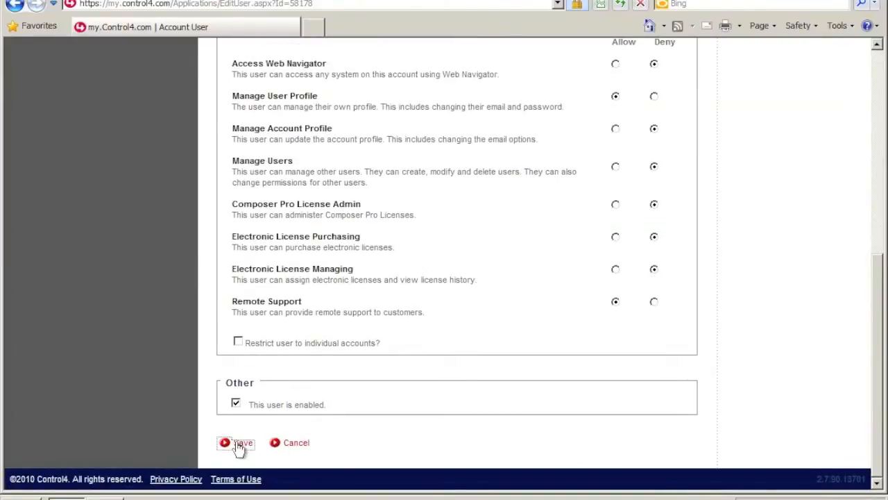
{"action": "left_click", "coordinate": [241, 441]}
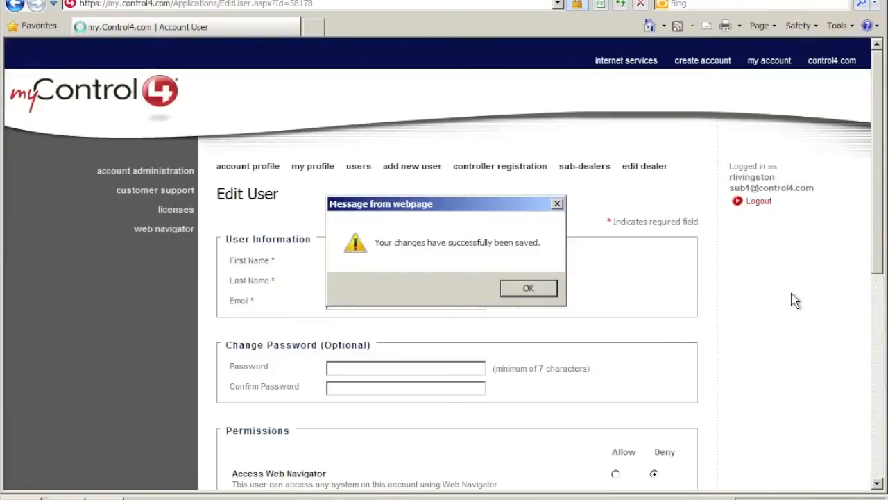
{"action": "left_click", "coordinate": [528, 287]}
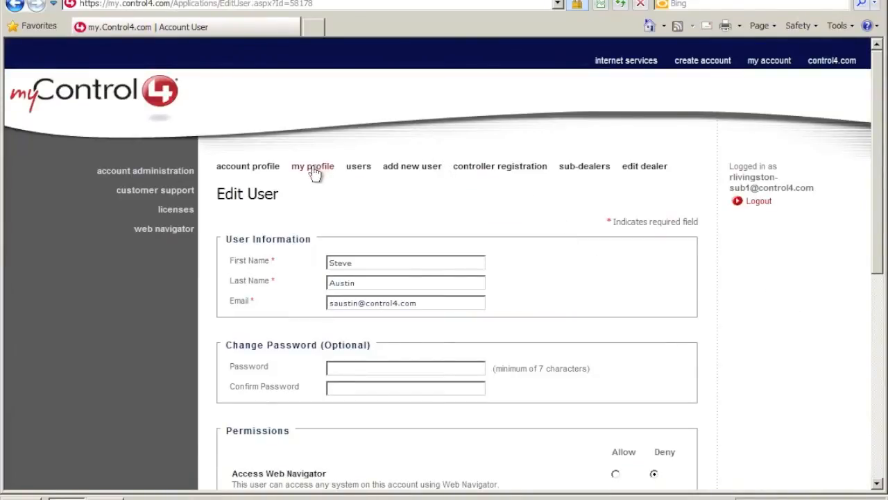
Go from the users list to the Manage Licenses page
{"action": "left_click", "coordinate": [358, 167]}
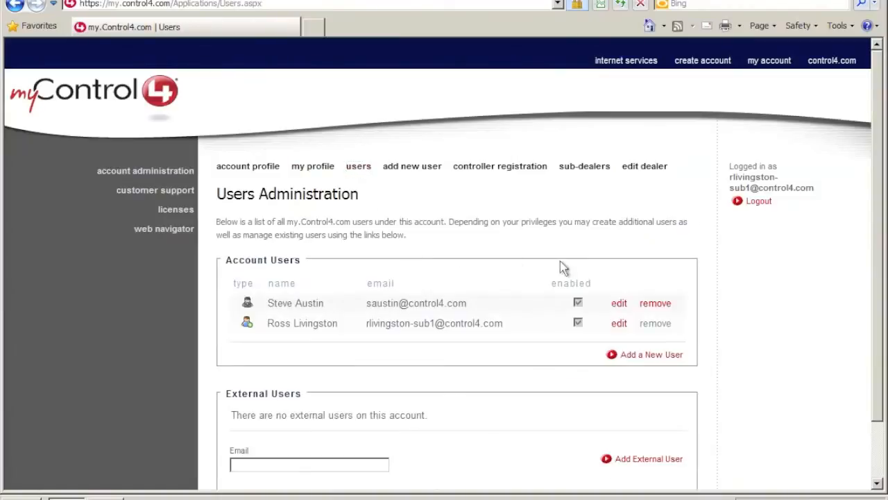
{"action": "mouse_move", "coordinate": [611, 312]}
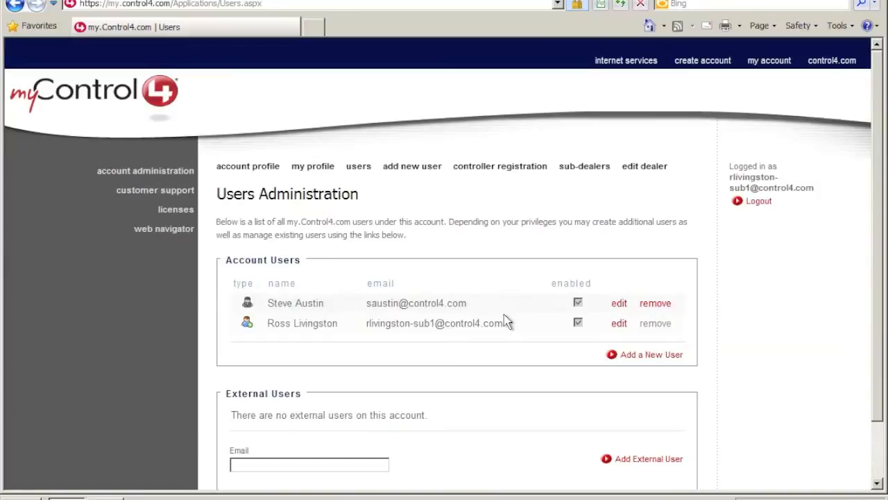
{"action": "left_click", "coordinate": [175, 209]}
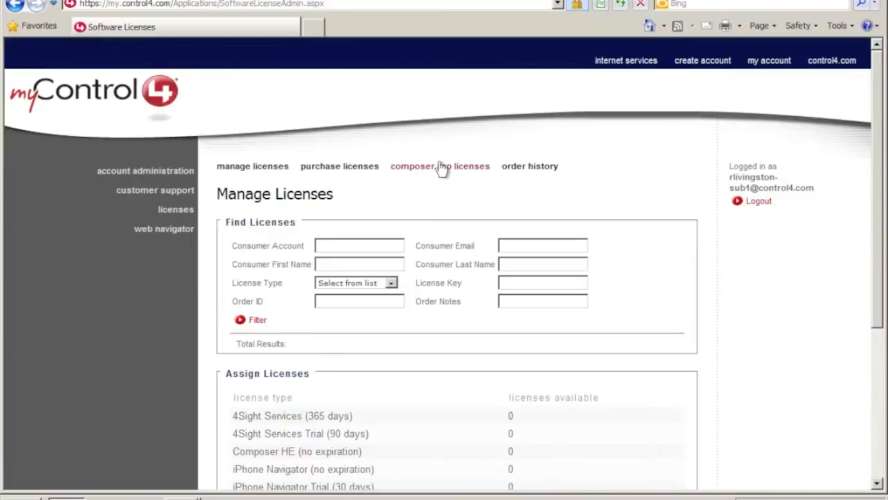
{"action": "left_click", "coordinate": [440, 167]}
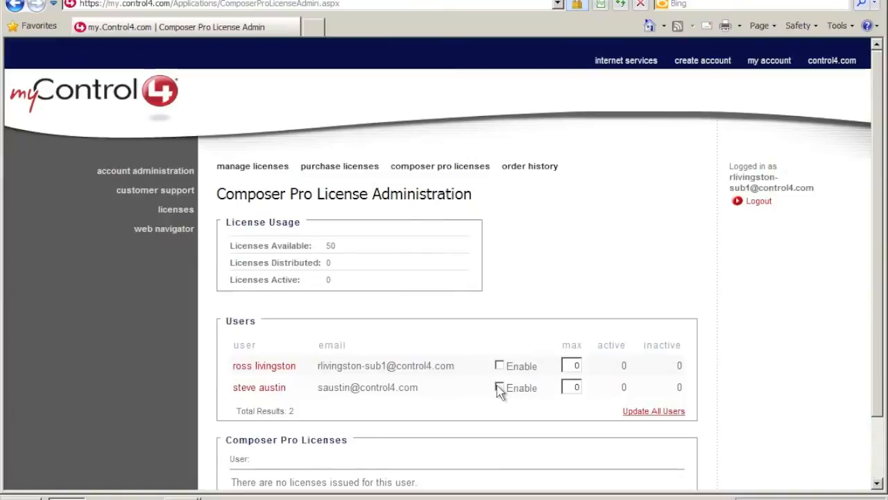
{"action": "left_click", "coordinate": [500, 388]}
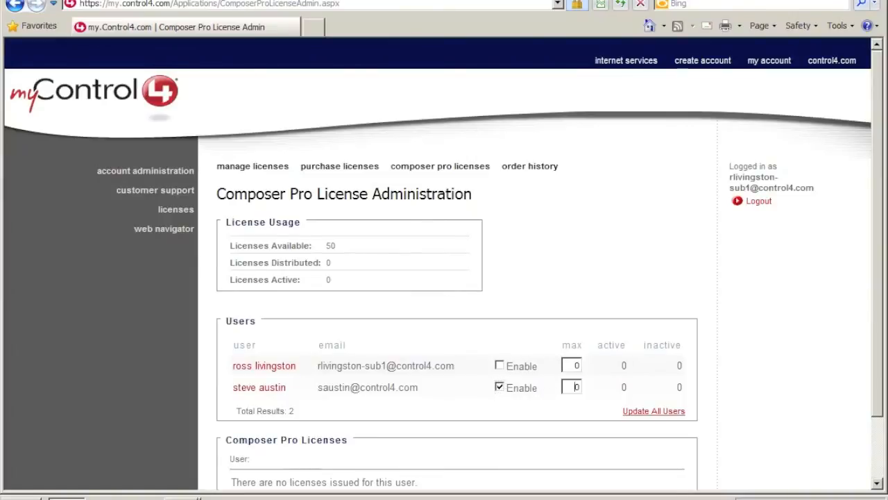
{"action": "left_click", "coordinate": [572, 386]}
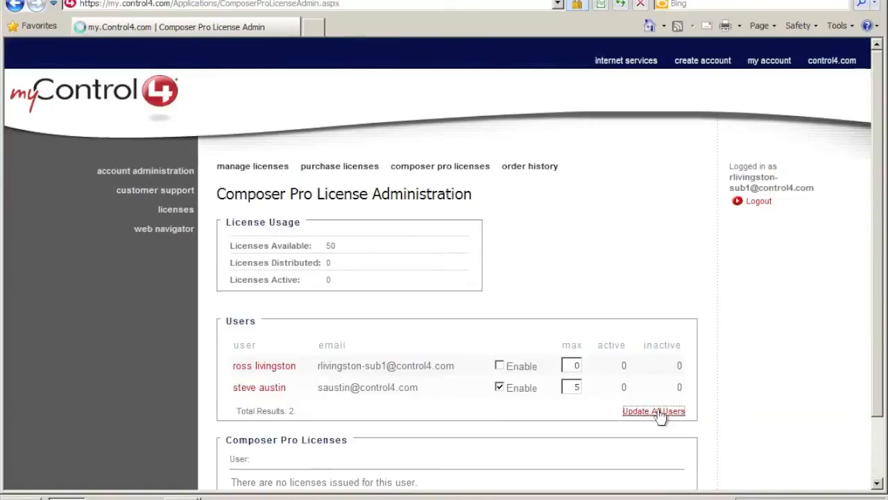
{"action": "left_click", "coordinate": [652, 411]}
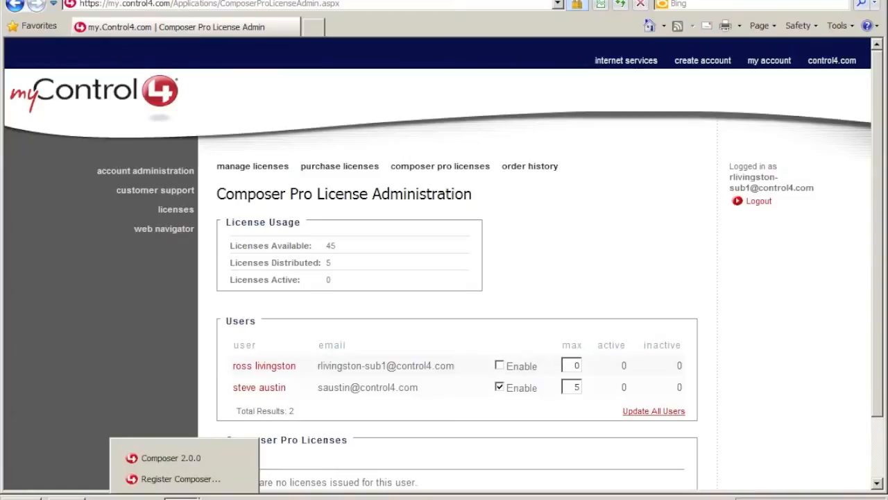
{"action": "left_click", "coordinate": [181, 479]}
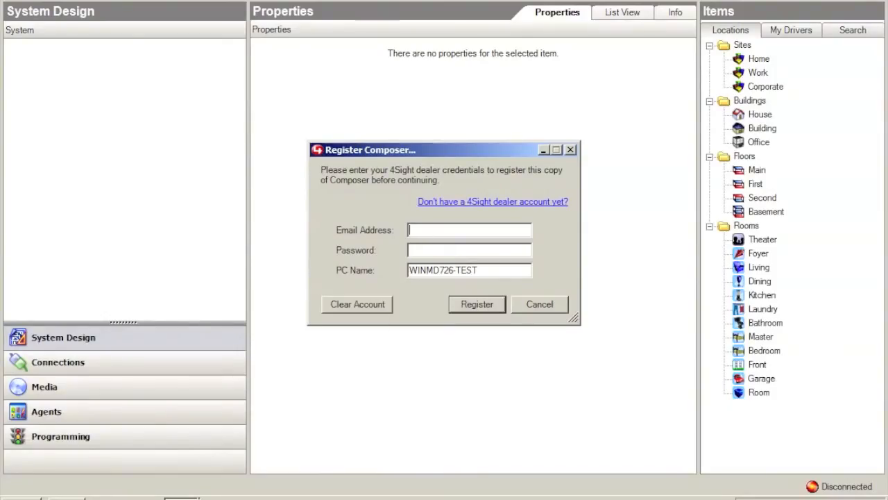
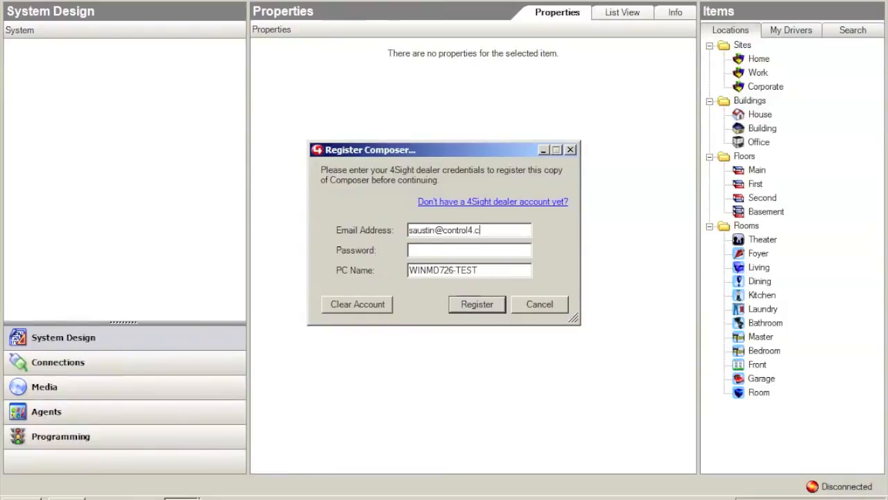
{"action": "type", "text": "•"}
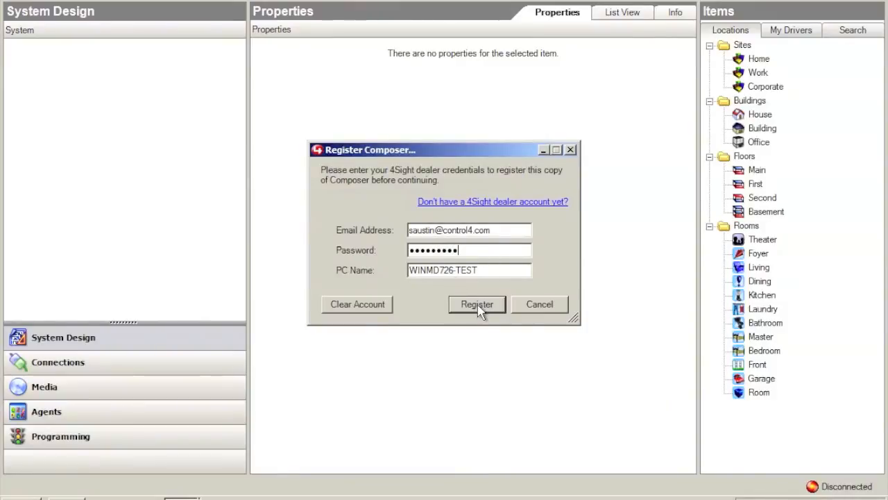
{"action": "left_click", "coordinate": [478, 304]}
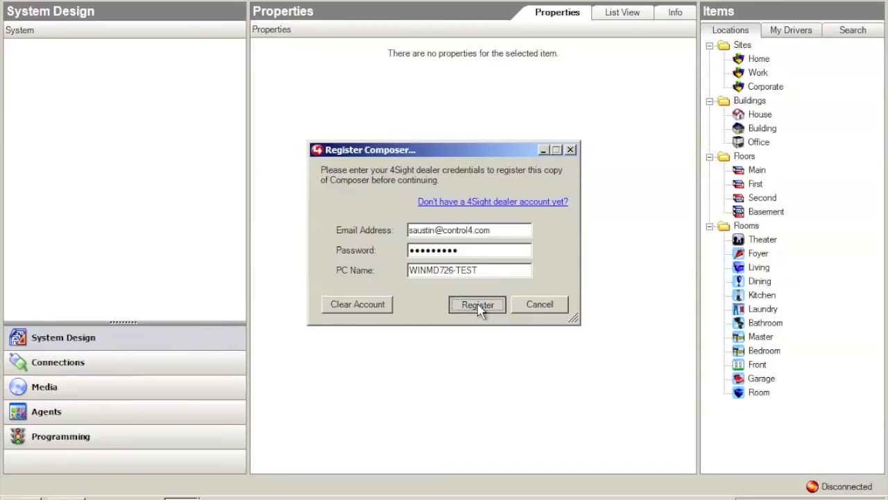
{"action": "left_click", "coordinate": [478, 304]}
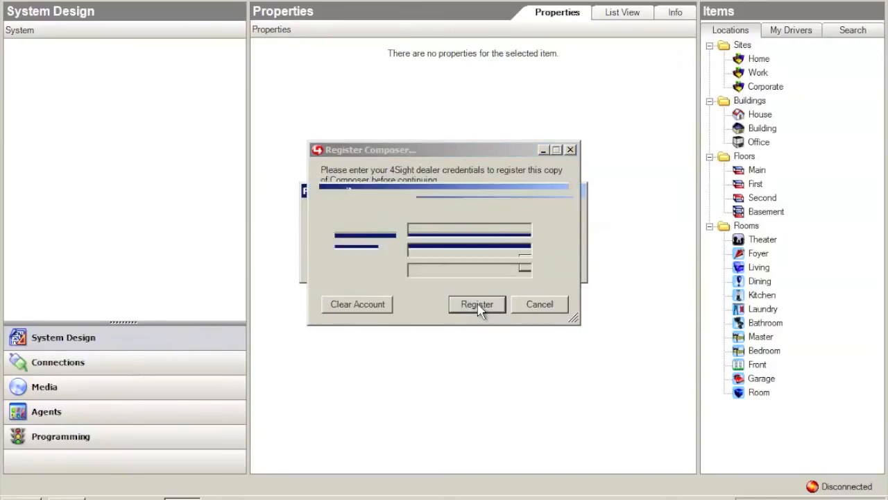
{"action": "left_click", "coordinate": [477, 304]}
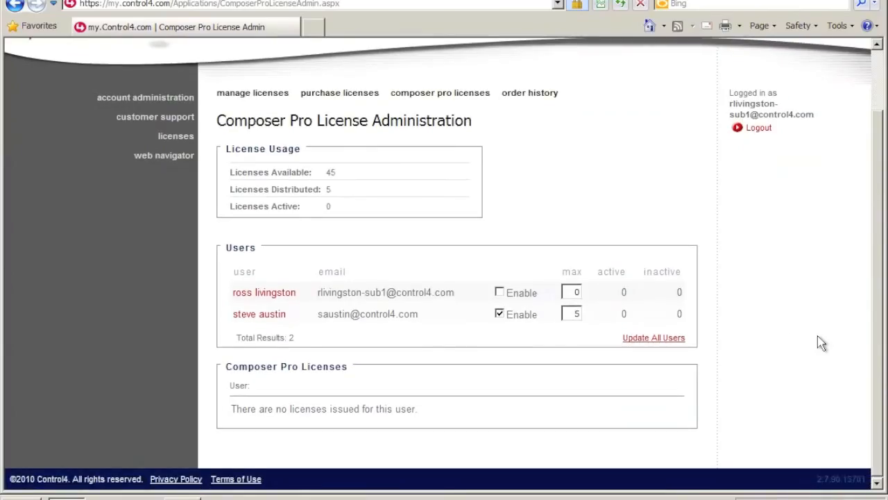
{"action": "mouse_move", "coordinate": [278, 309]}
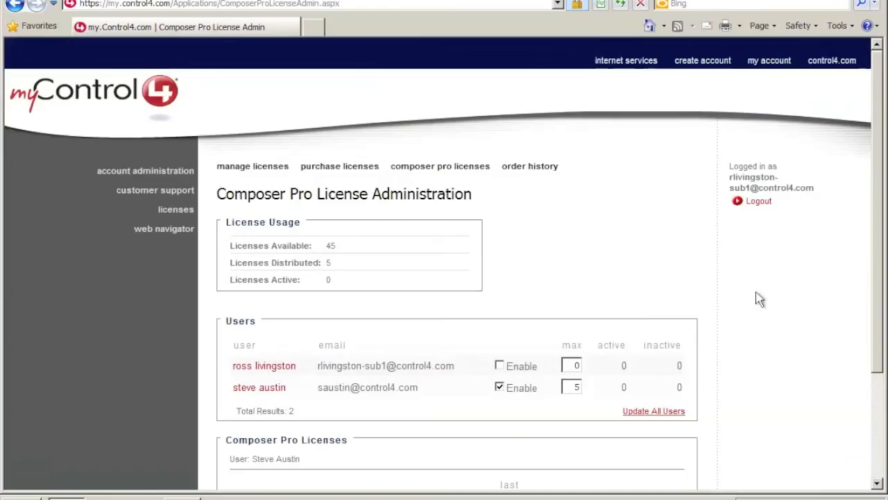
{"action": "scroll", "scroll_direction": "down", "scroll_amount": 3}
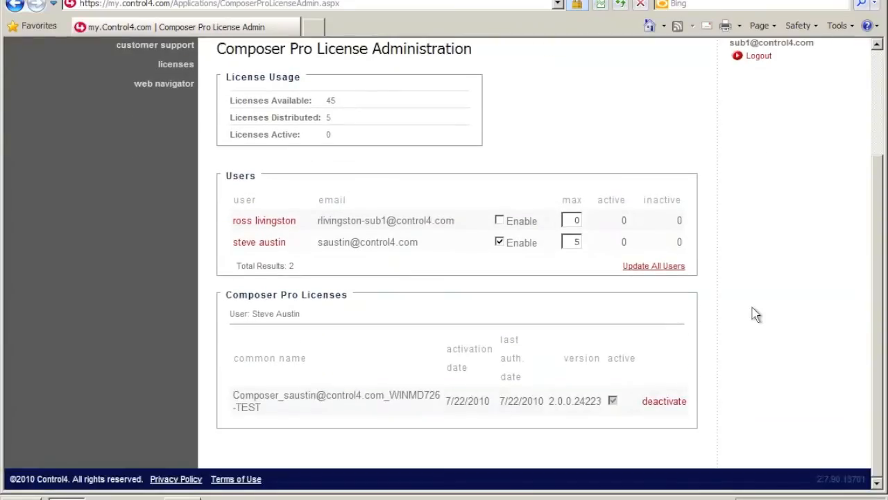
{"action": "mouse_move", "coordinate": [382, 414]}
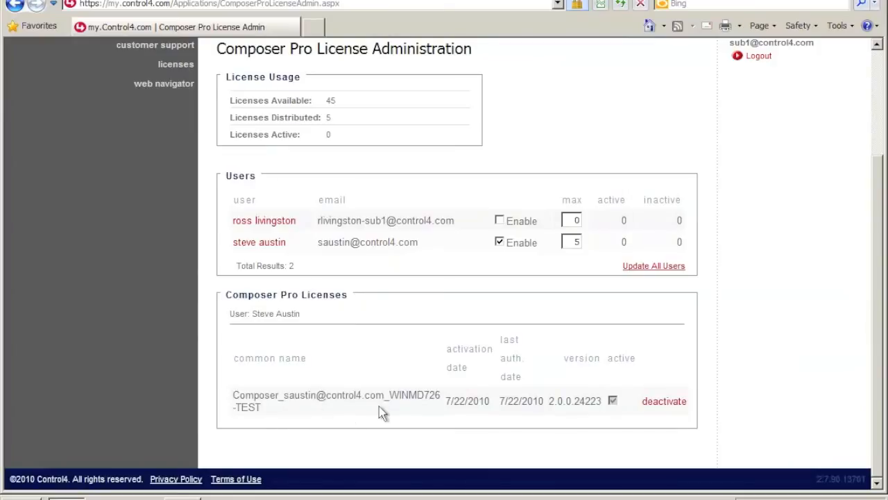
{"action": "mouse_move", "coordinate": [627, 433]}
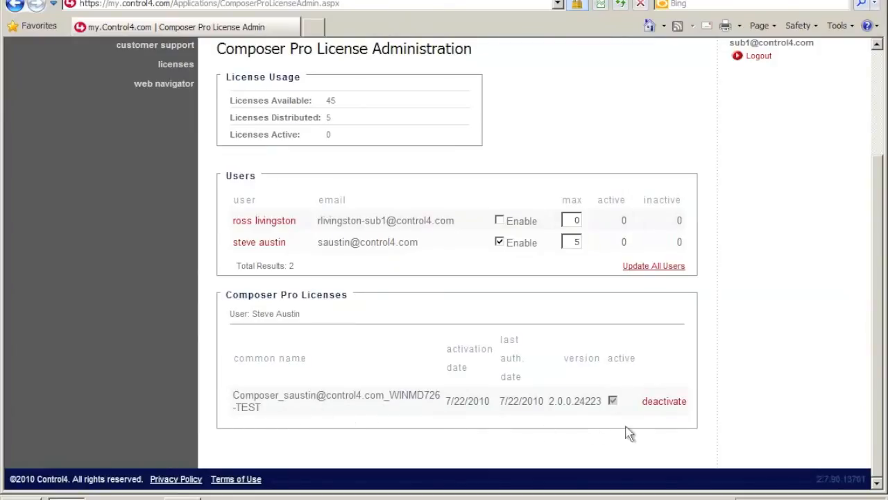
{"action": "mouse_move", "coordinate": [664, 401]}
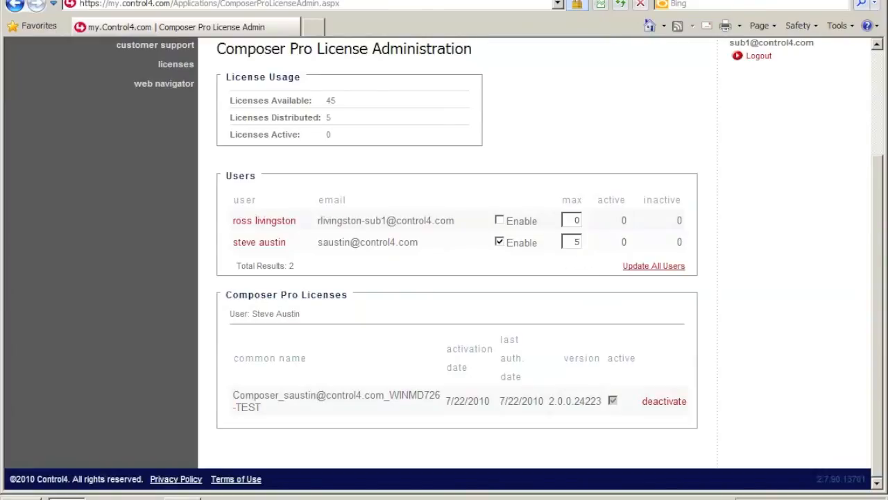
{"action": "mouse_move", "coordinate": [784, 325]}
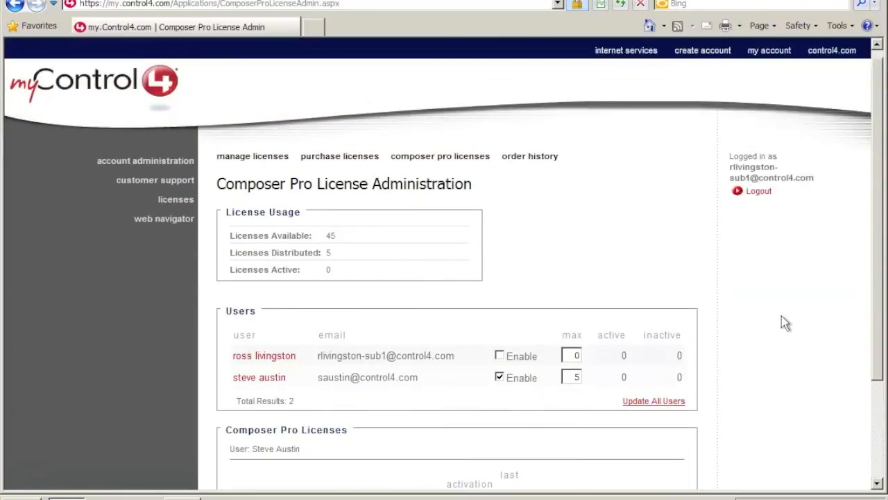
{"action": "mouse_move", "coordinate": [717, 297]}
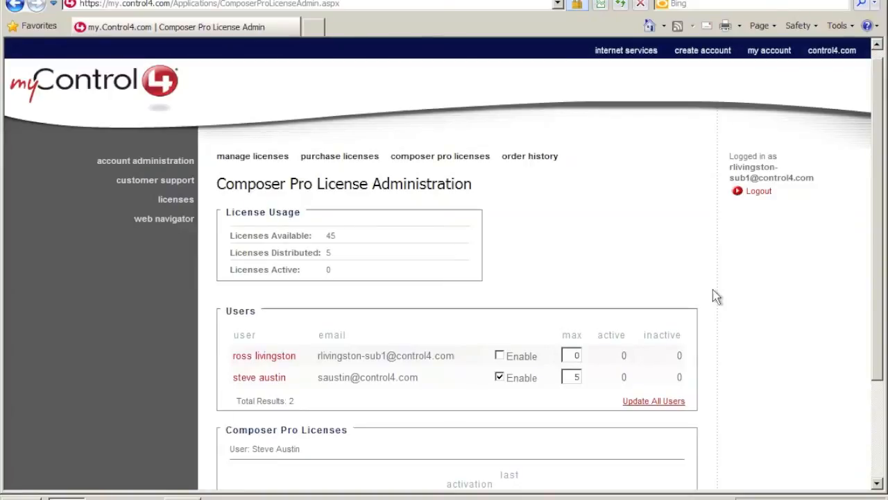
{"action": "mouse_move", "coordinate": [142, 404]}
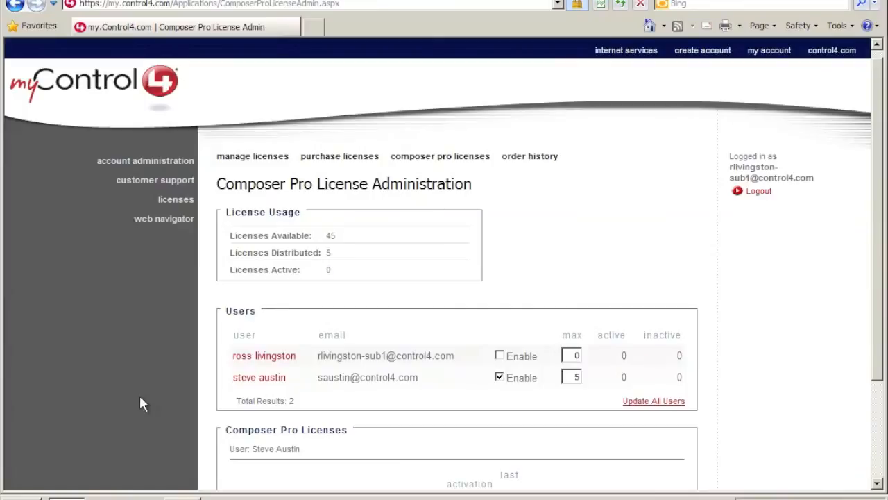
{"action": "mouse_move", "coordinate": [125, 386]}
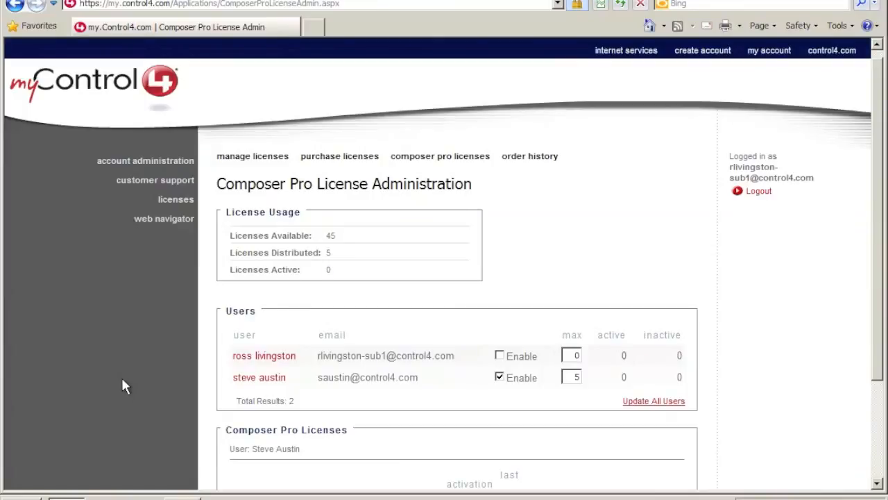